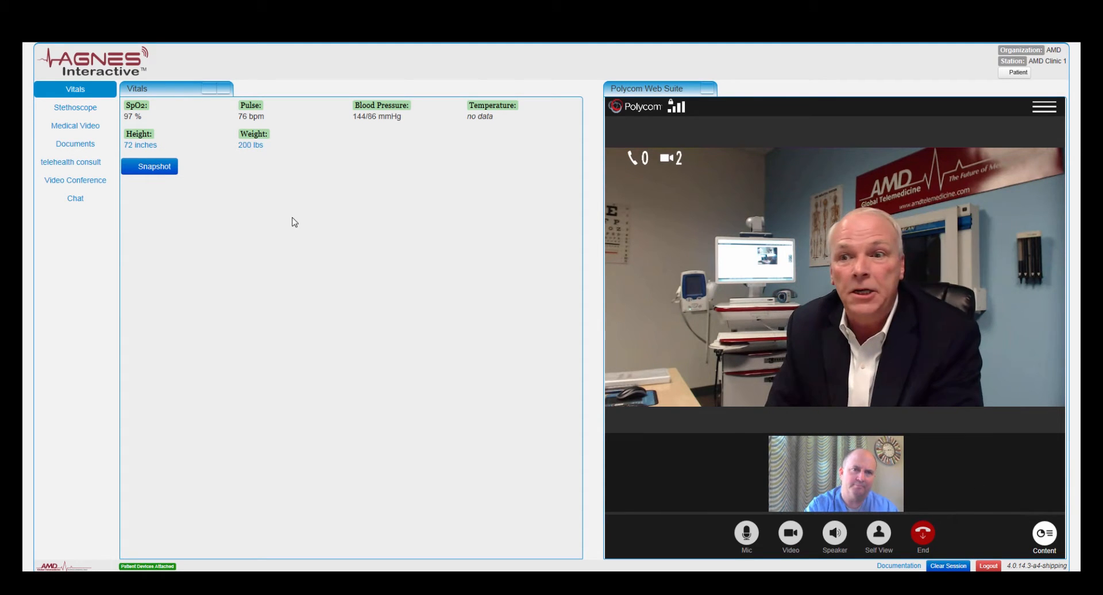
mouse_move(246, 266)
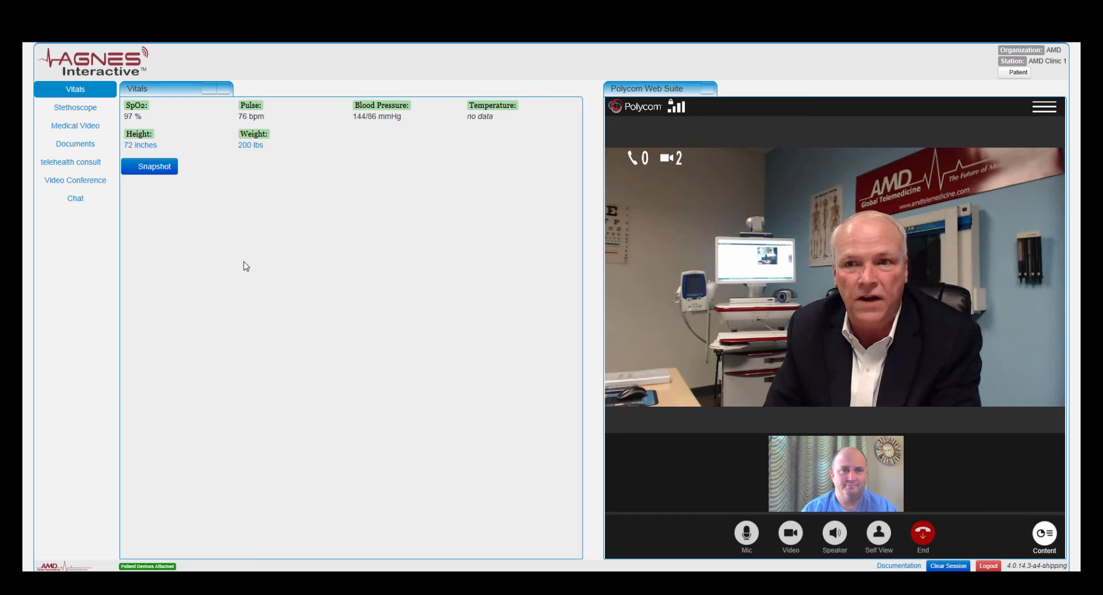
mouse_move(163, 184)
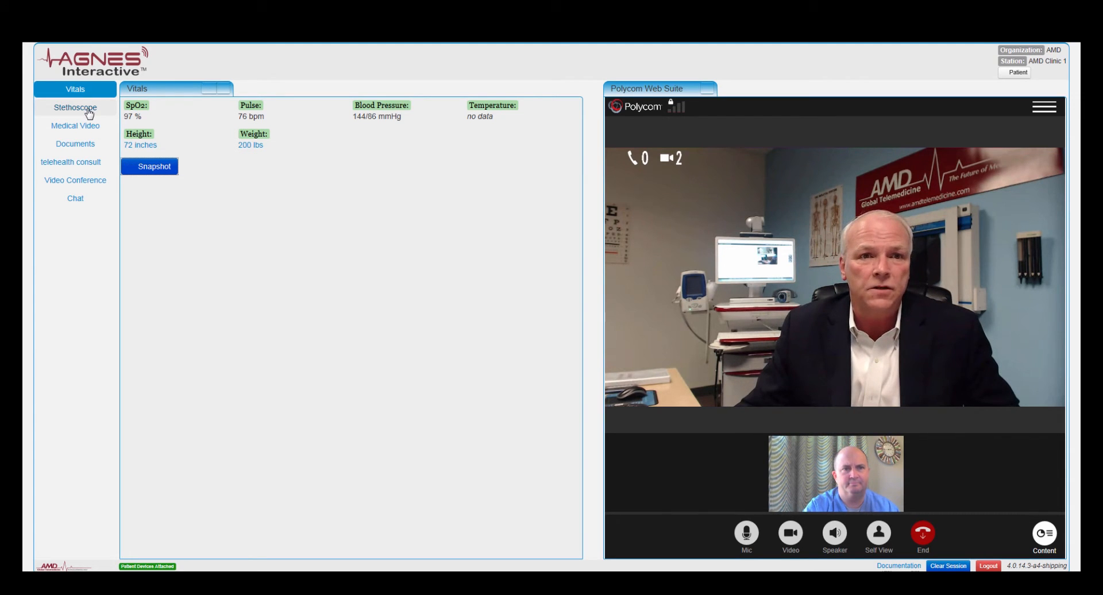
- Connect the Interactive Stethoscope and raise its Volume slider to 50
click(75, 107)
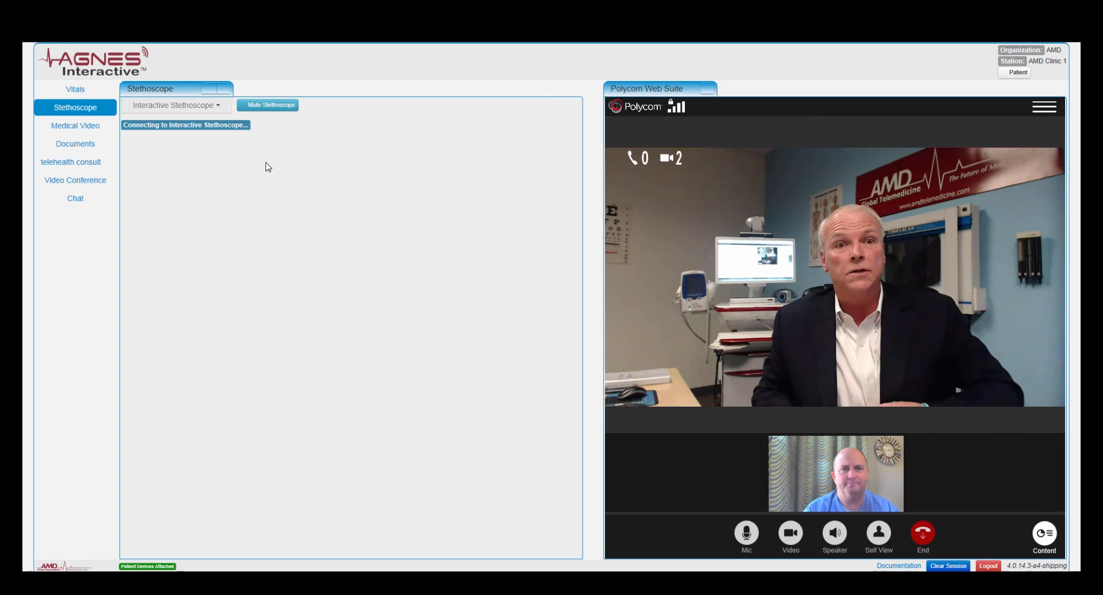
click(176, 104)
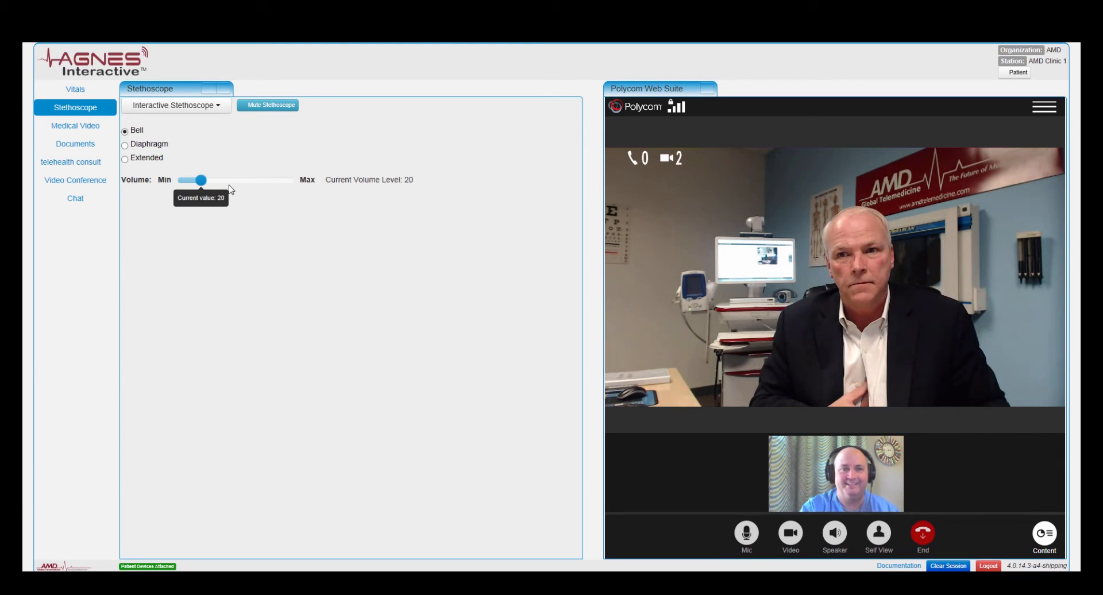
drag(200, 180, 235, 180)
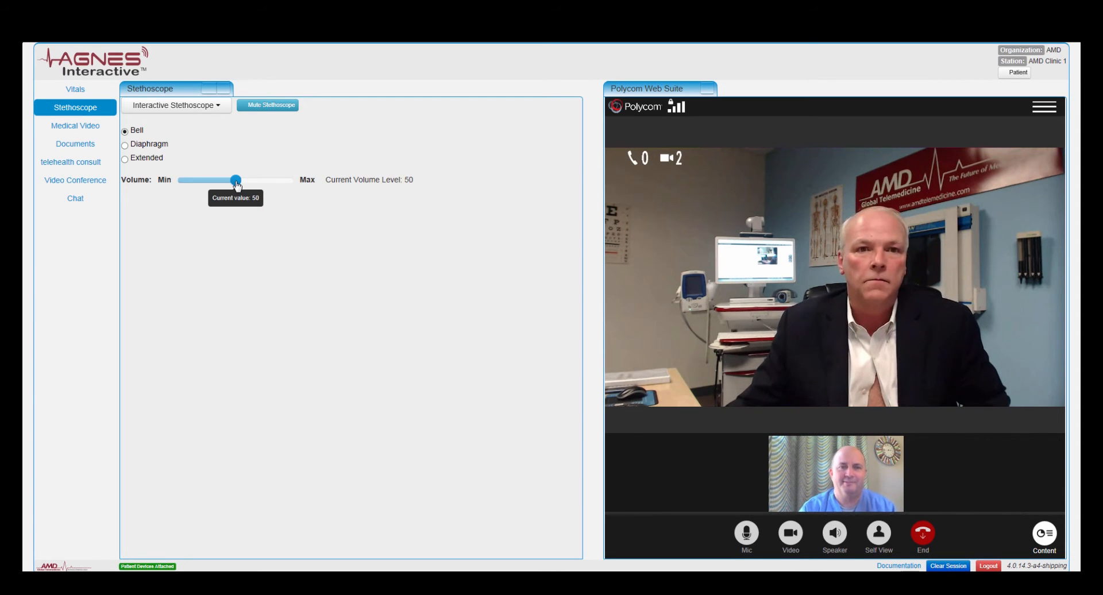
click(175, 105)
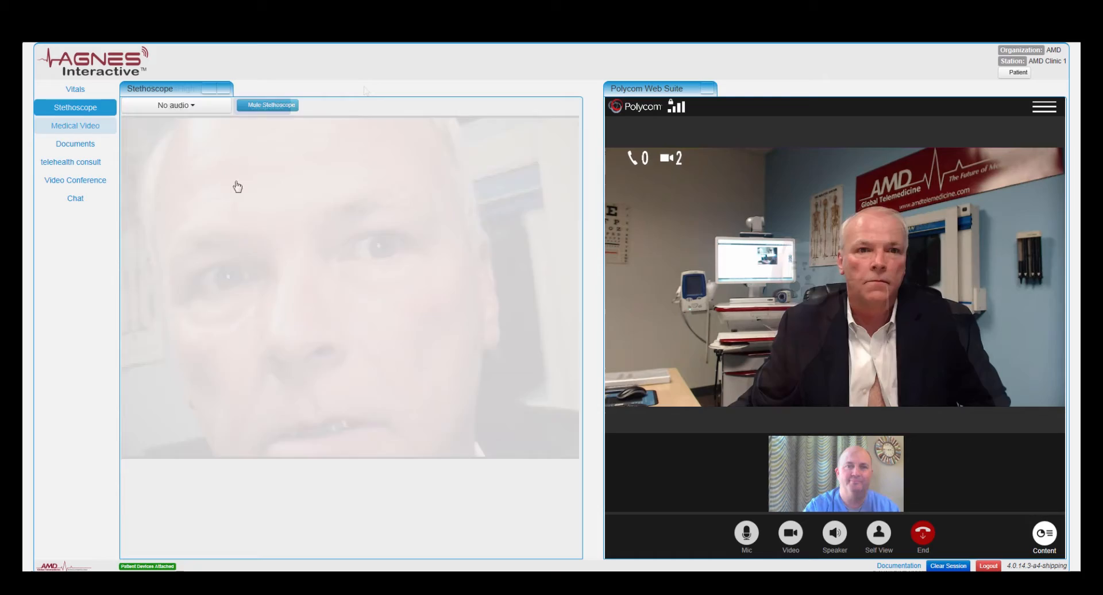
- Start the OtoscopeHigh camera feed in Medical Video, then move to the Documents library
click(75, 126)
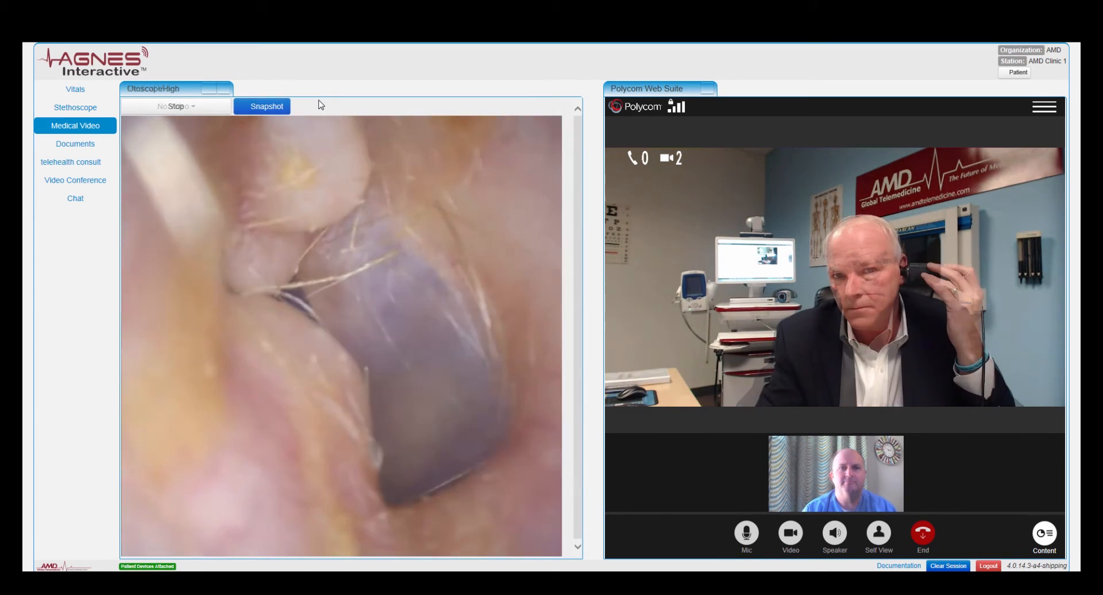
click(175, 106)
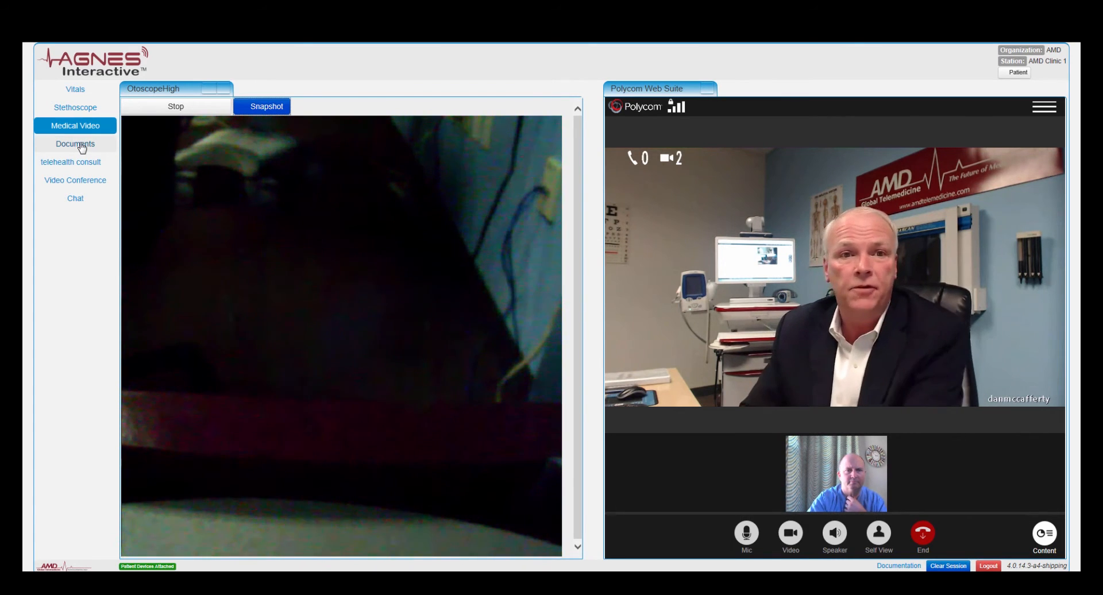
click(75, 144)
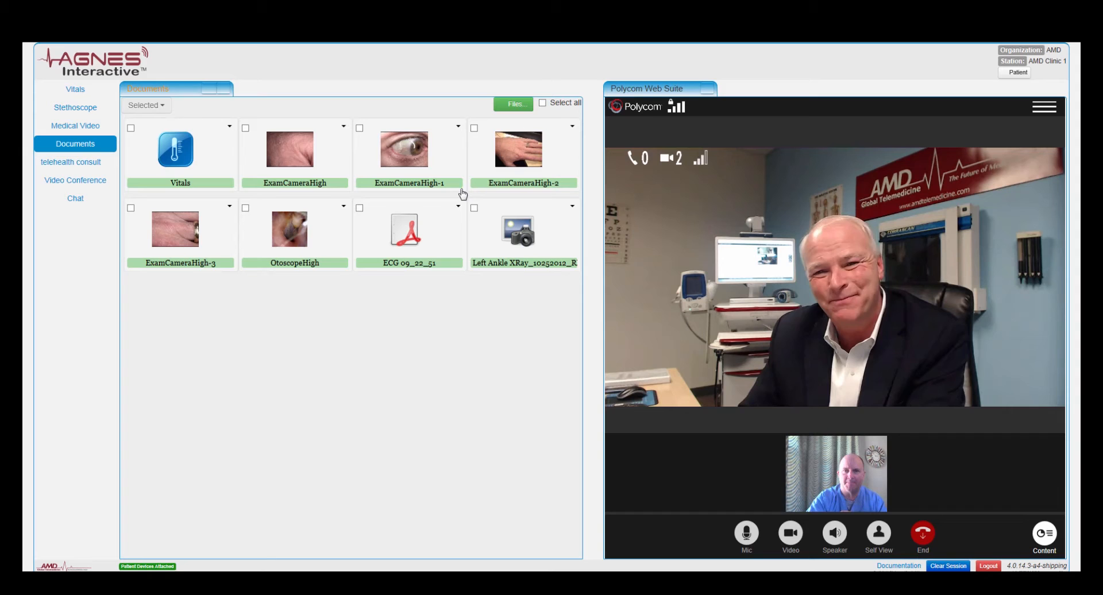
- View the new Ophthalmoscope12-12-14 image in the Documents library
double_click(519, 228)
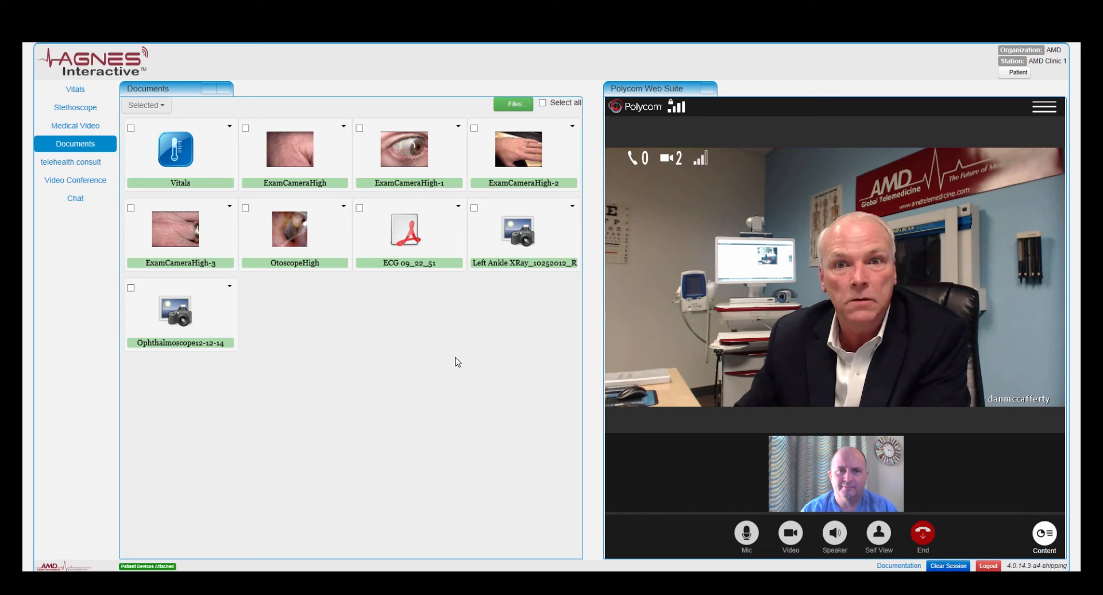
mouse_move(443, 255)
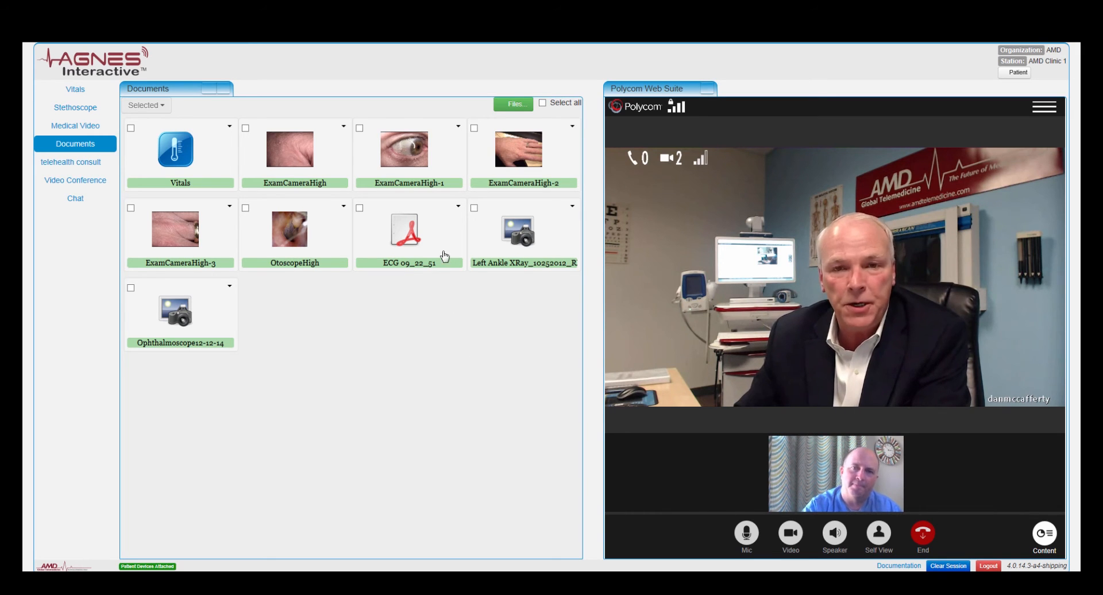
- Select all collected documents and maximize the Polycom Web Suite video call panel
click(543, 102)
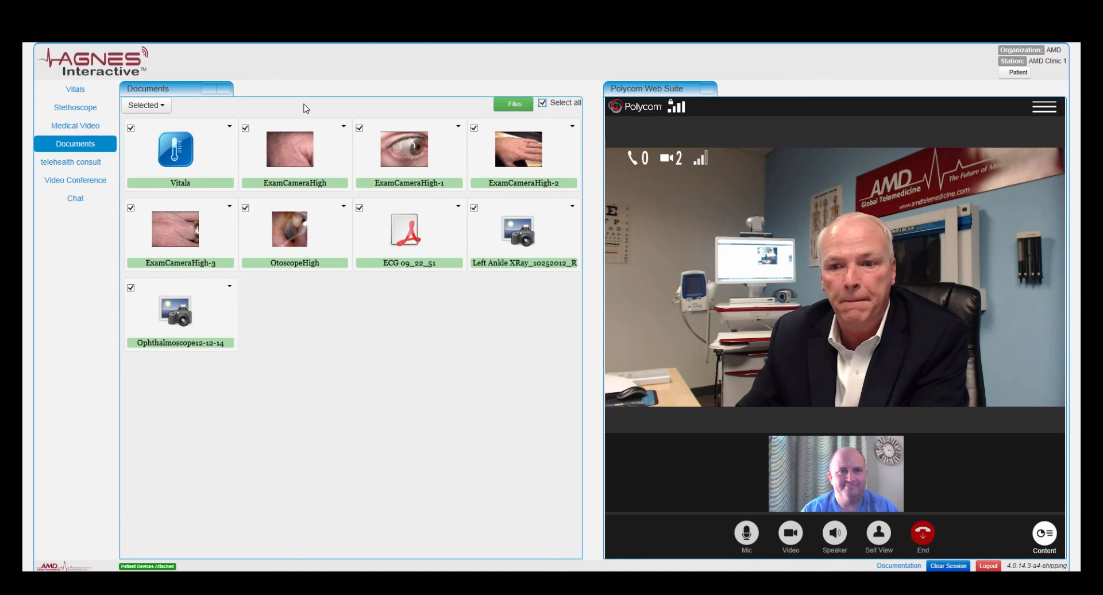
click(75, 181)
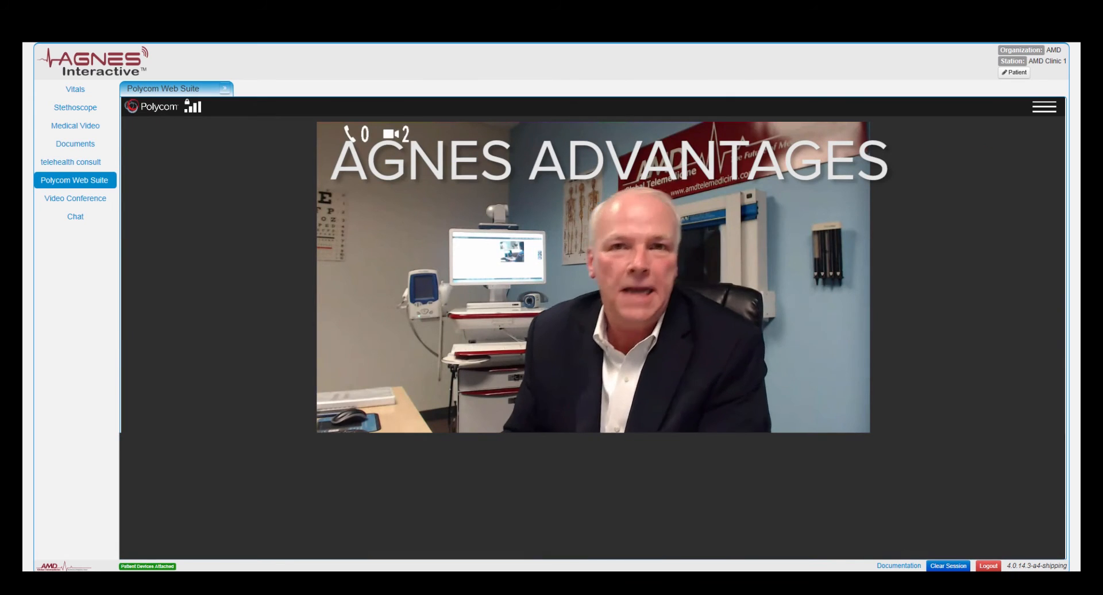